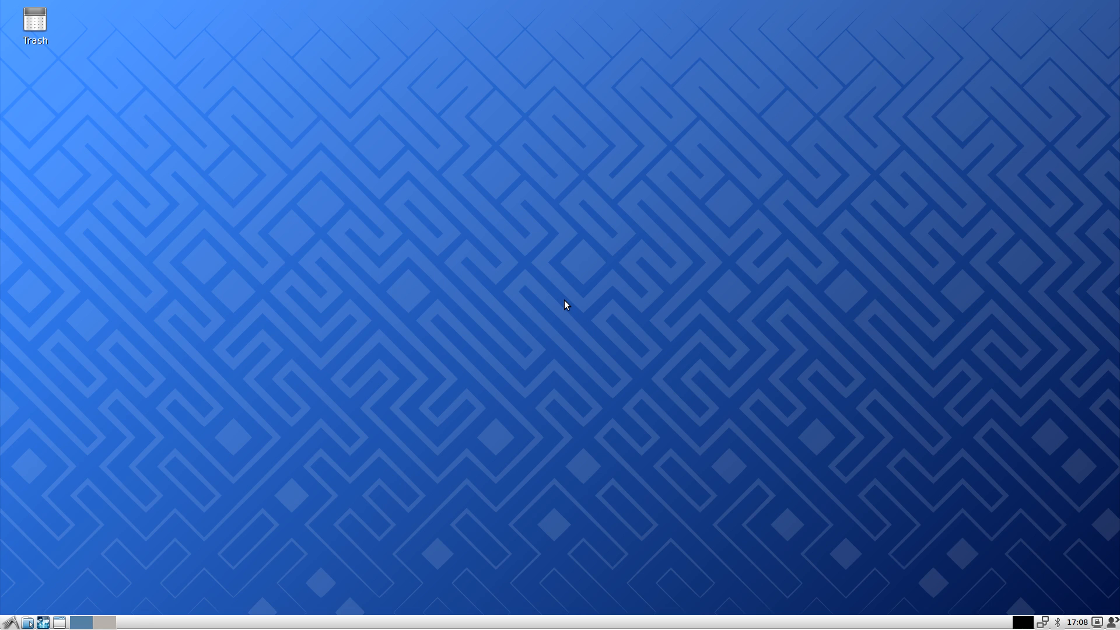
{"action": "mouse_move", "coordinate": [661, 259]}
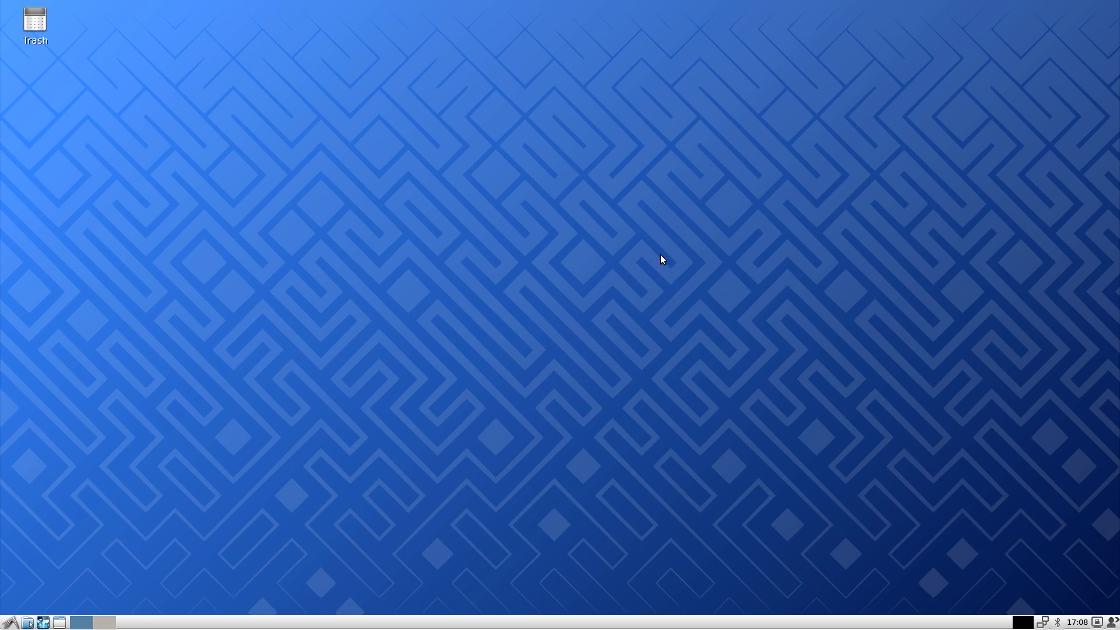
{"action": "mouse_move", "coordinate": [457, 255]}
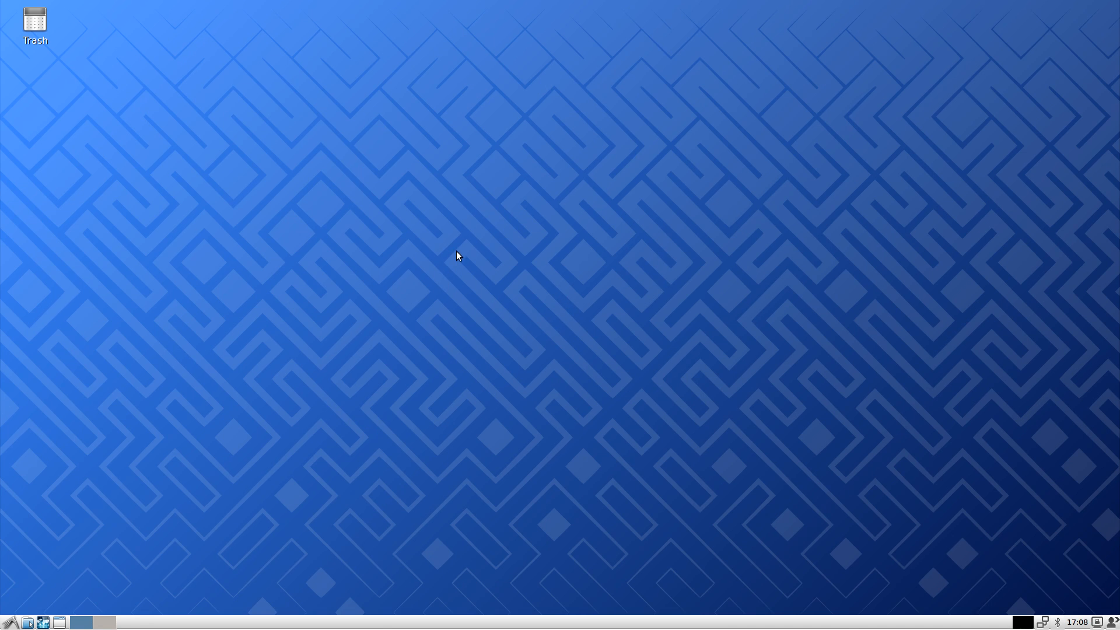
Browse the installed applications list, then launch Chromium from the panel.
{"action": "left_click", "coordinate": [9, 622]}
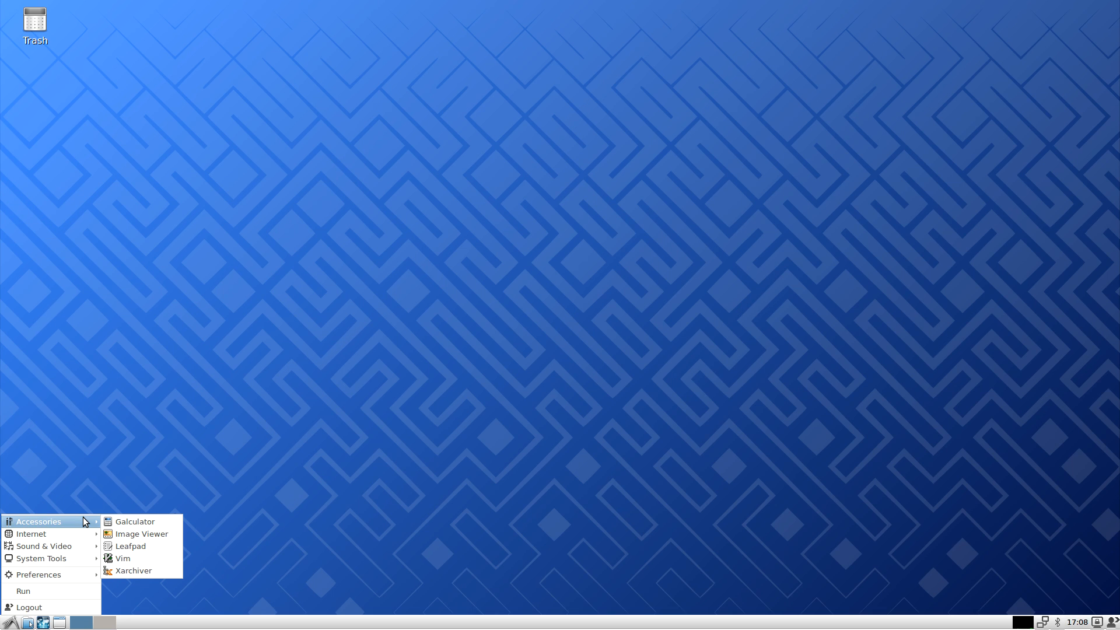
{"action": "mouse_move", "coordinate": [31, 533]}
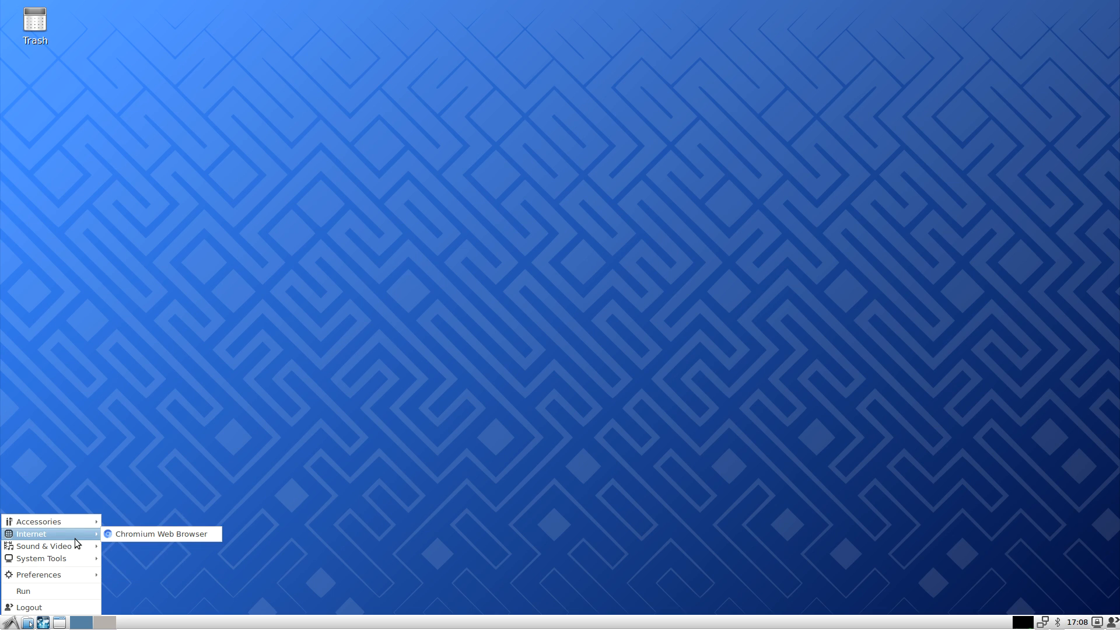
{"action": "mouse_move", "coordinate": [43, 546]}
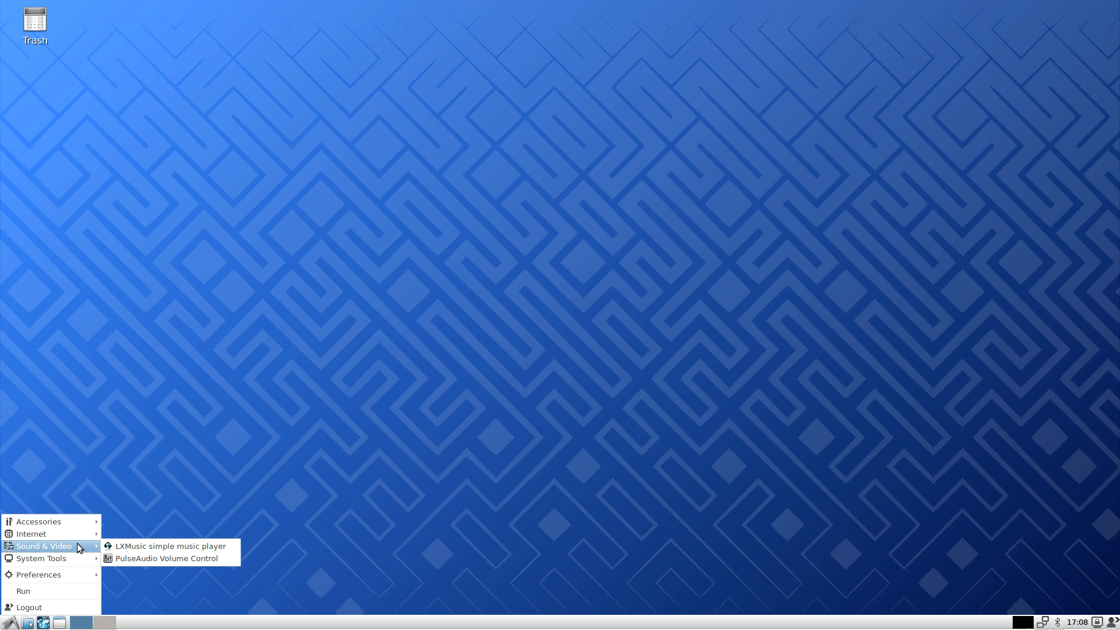
{"action": "mouse_move", "coordinate": [41, 558]}
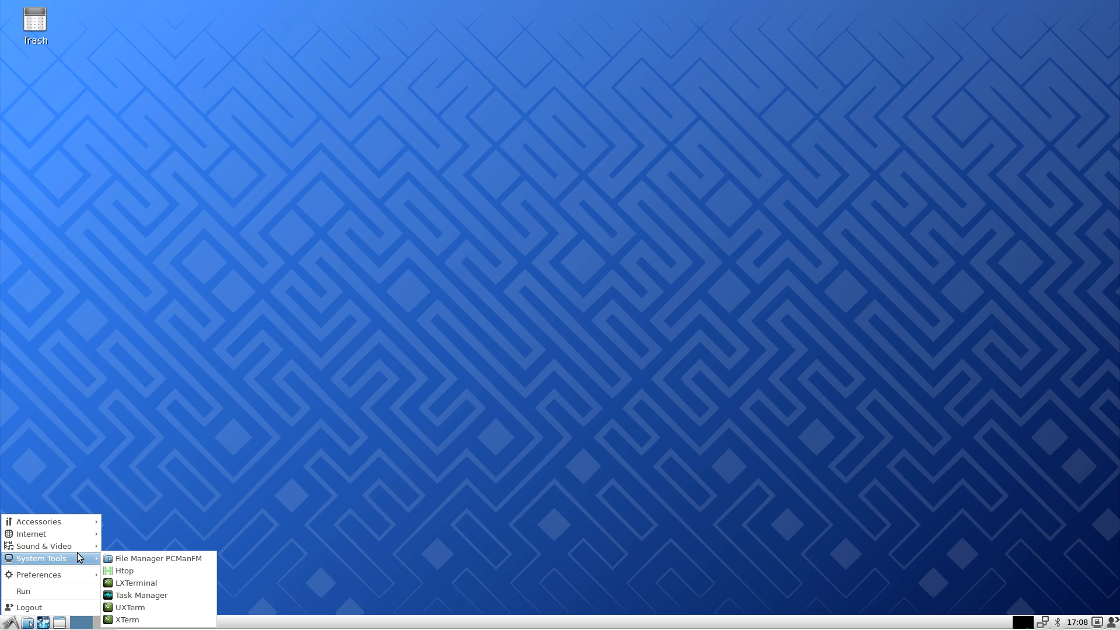
{"action": "mouse_move", "coordinate": [130, 607]}
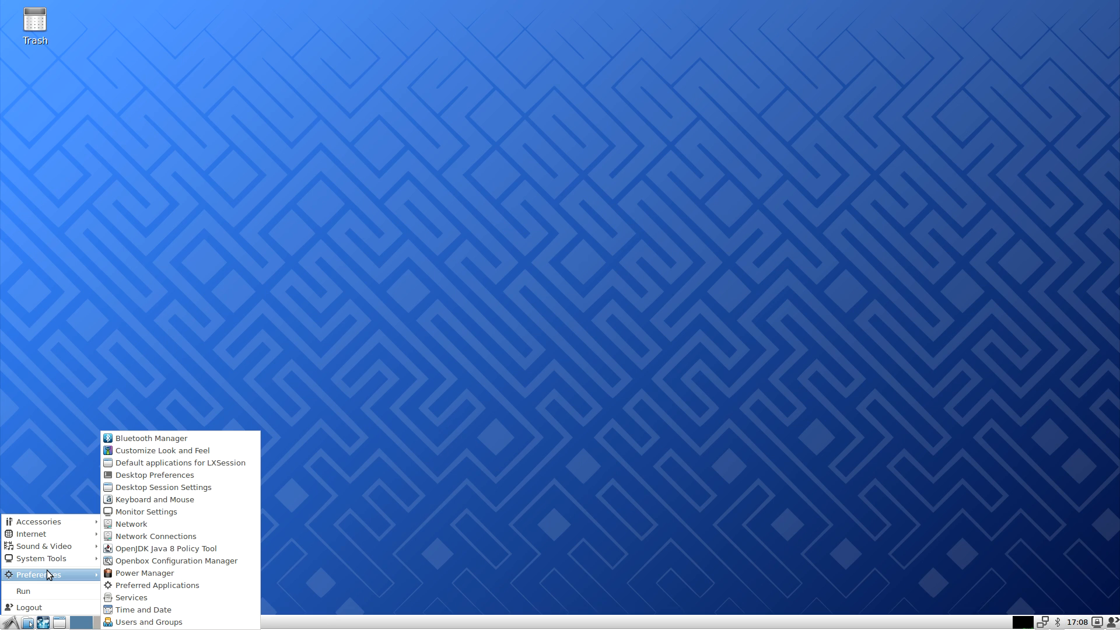
{"action": "mouse_move", "coordinate": [577, 430]}
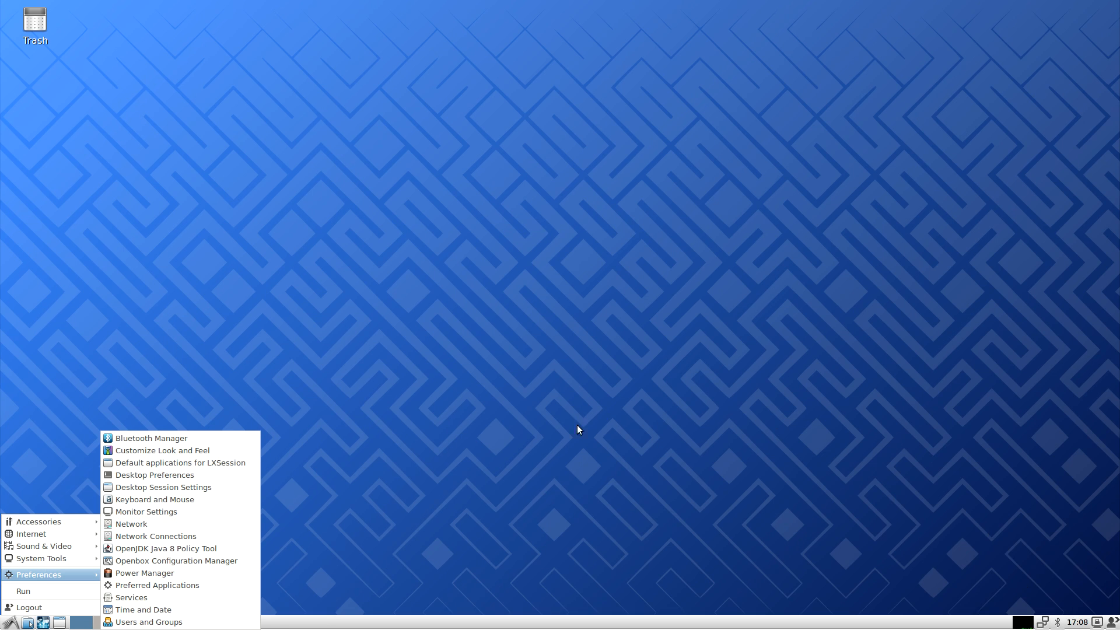
{"action": "left_click", "coordinate": [602, 351]}
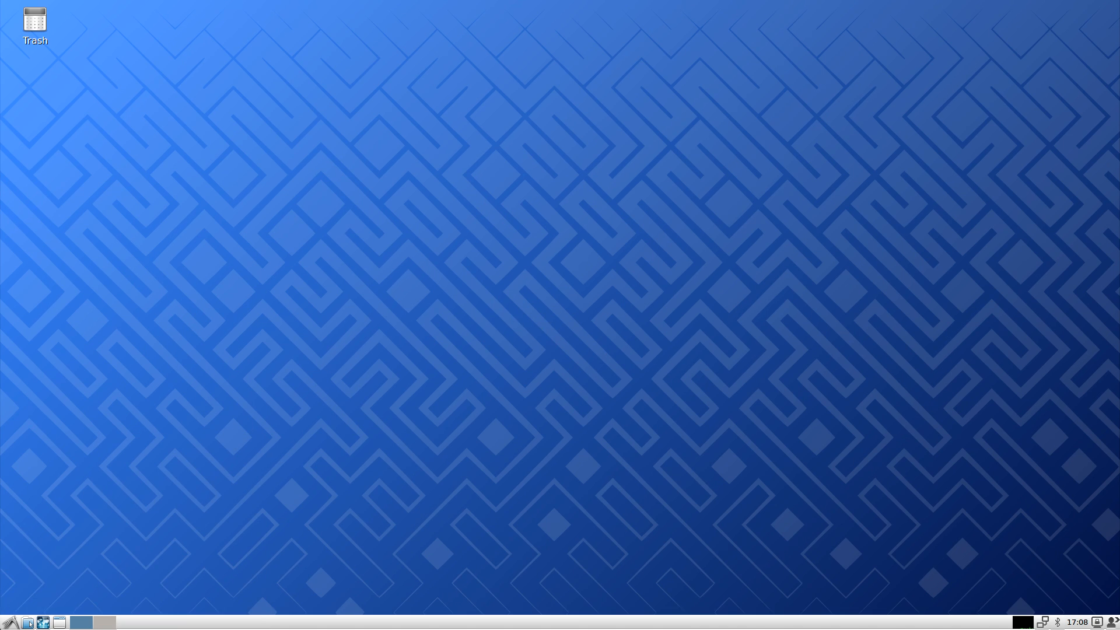
{"action": "left_click", "coordinate": [80, 622]}
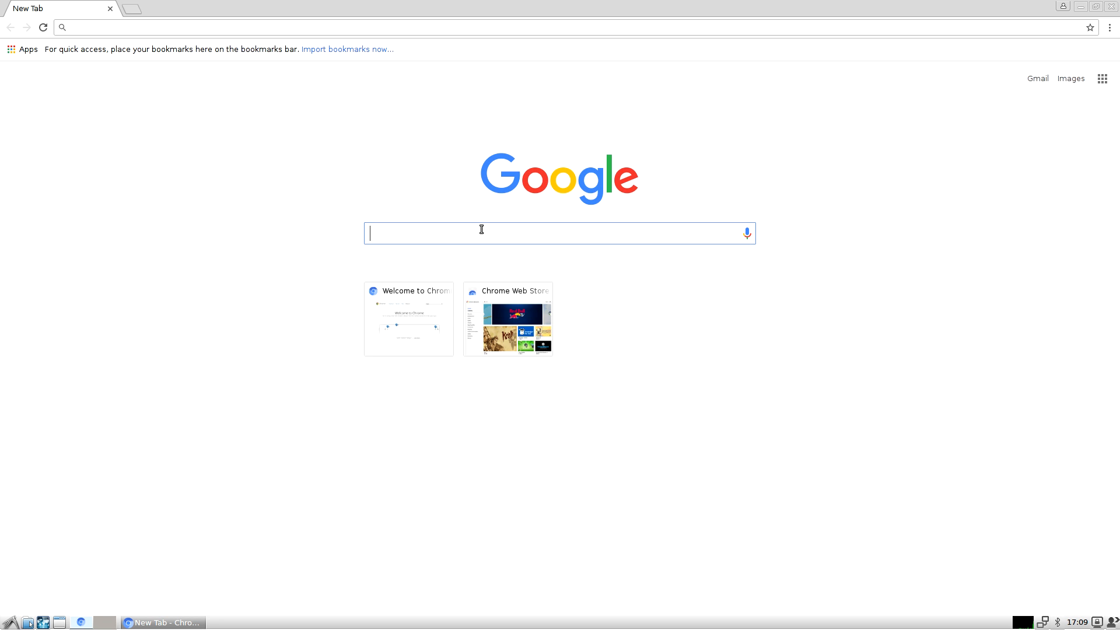
Run a Google search for youtube and go to the YouTube home page's search box.
{"action": "key", "text": "Return"}
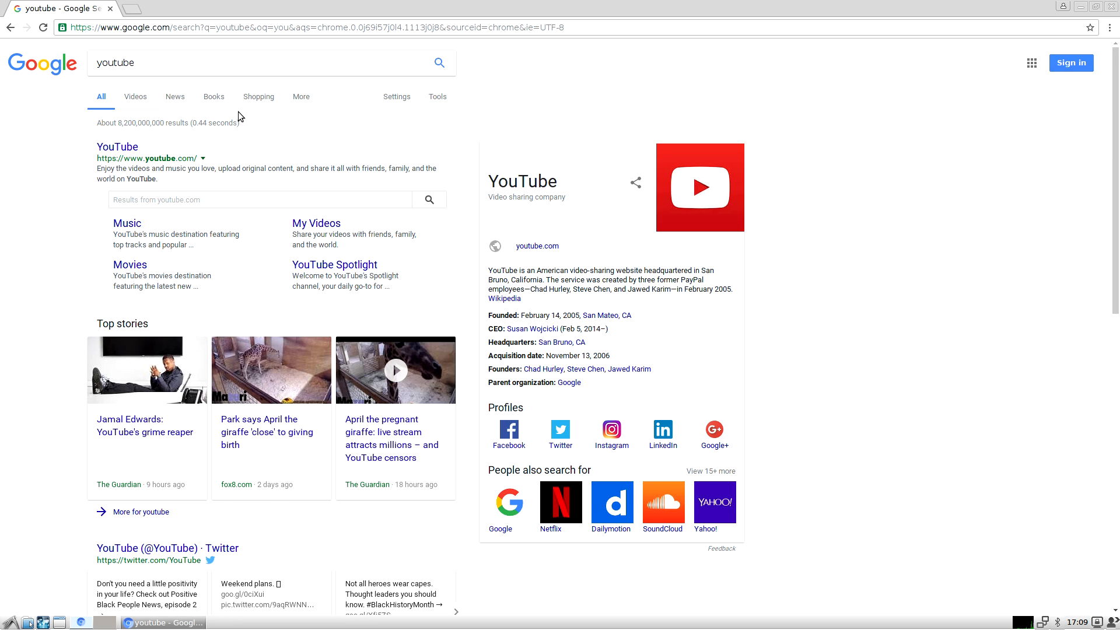
{"action": "left_click", "coordinate": [116, 147]}
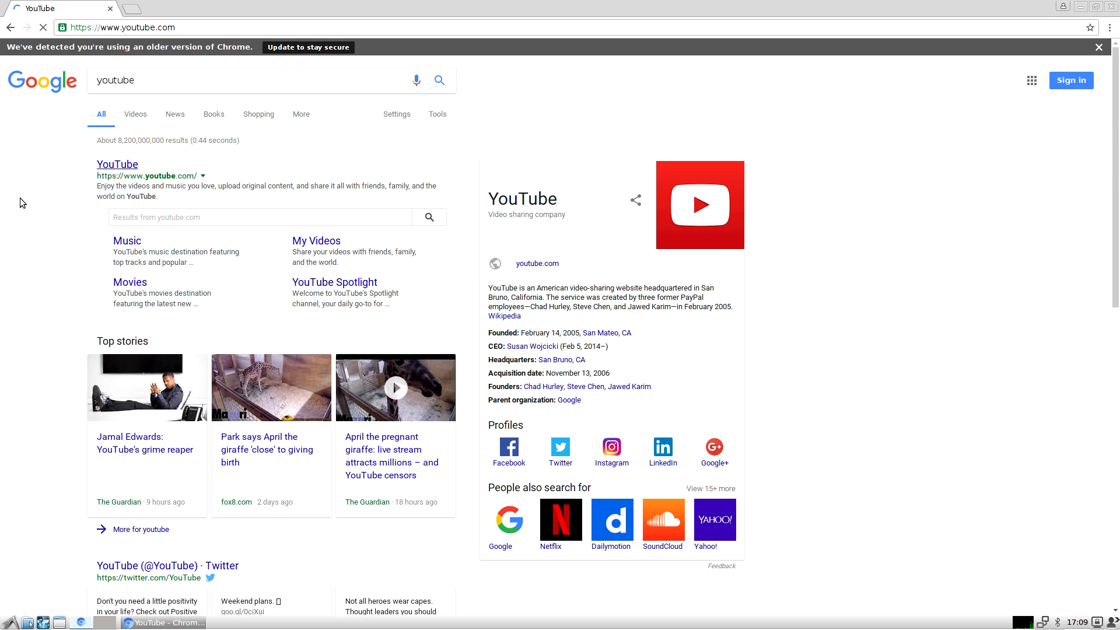
{"action": "left_click", "coordinate": [116, 164]}
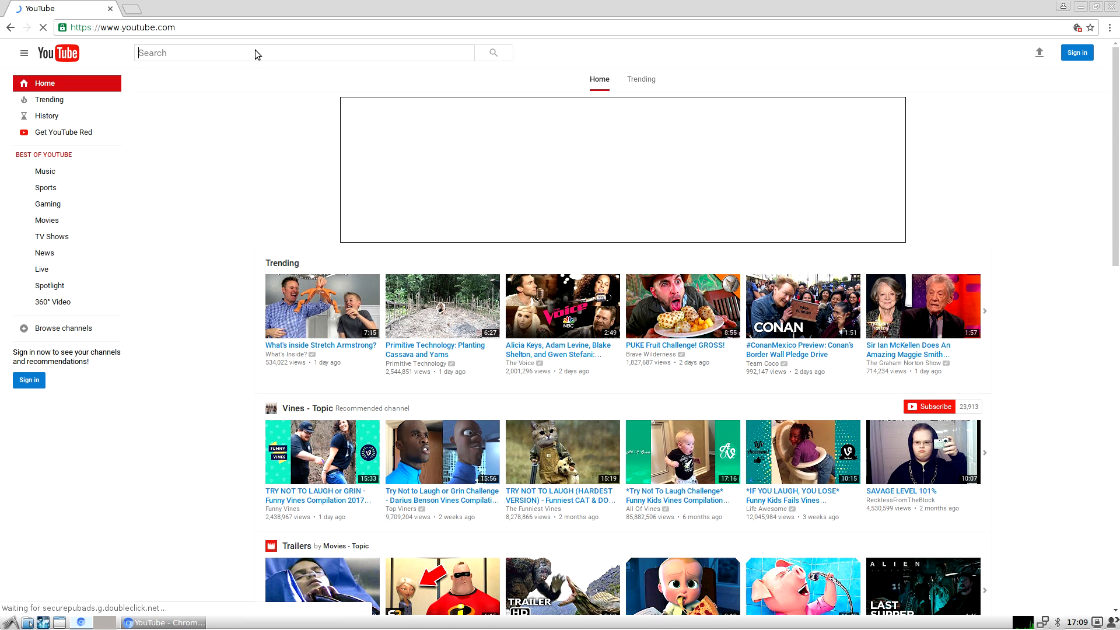
Begin entering the YouTube search query, reaching the partial text "et".
{"action": "type", "text": "e"}
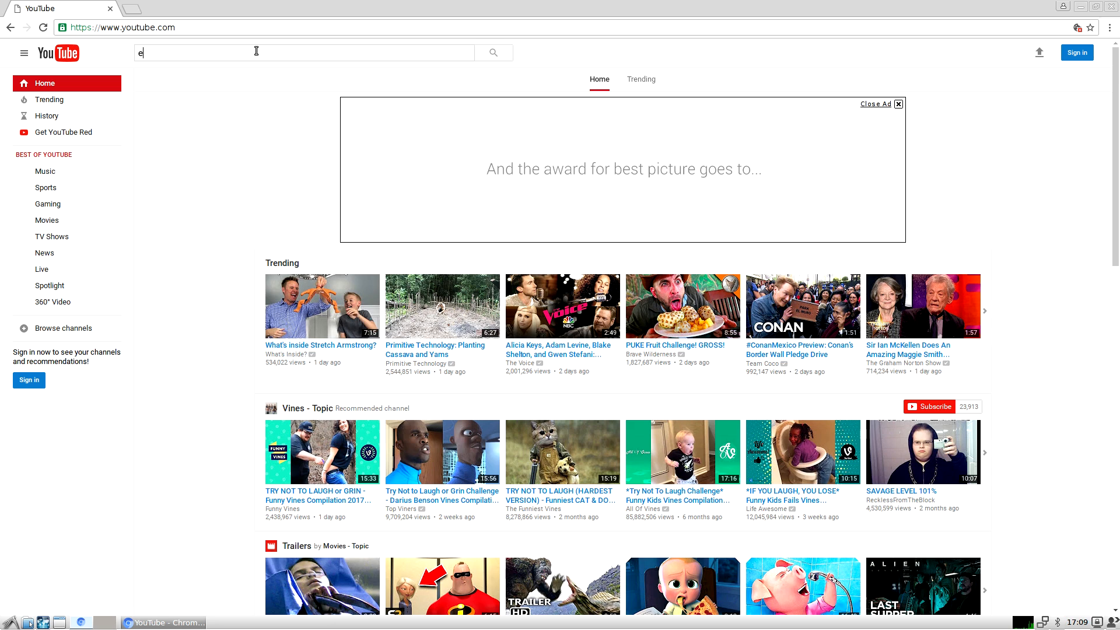
{"action": "type", "text": "t"}
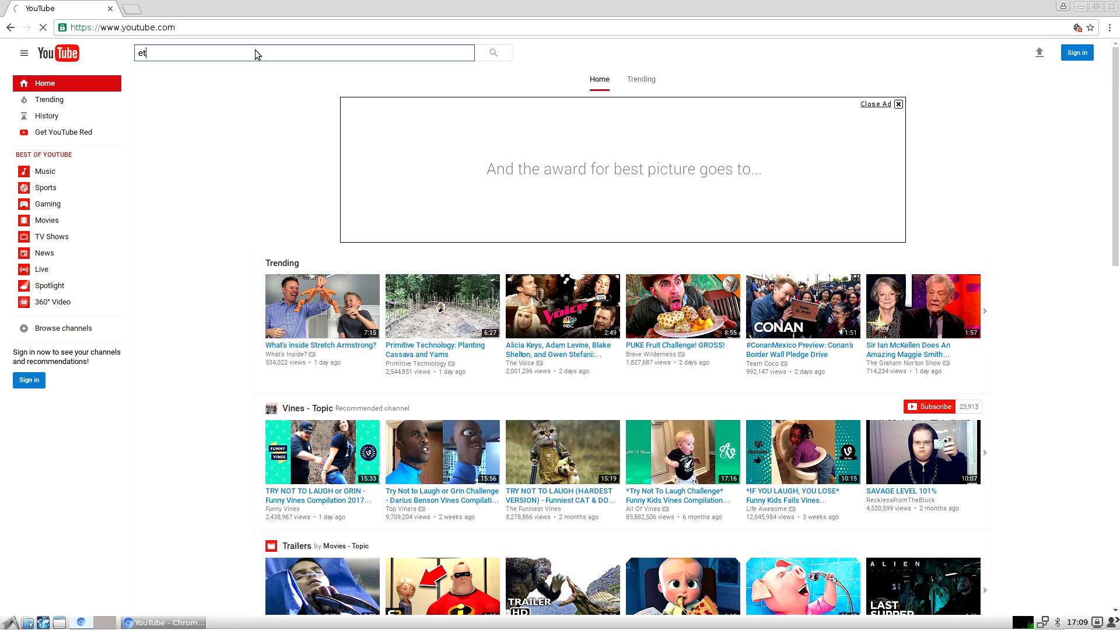
{"action": "mouse_move", "coordinate": [253, 51]}
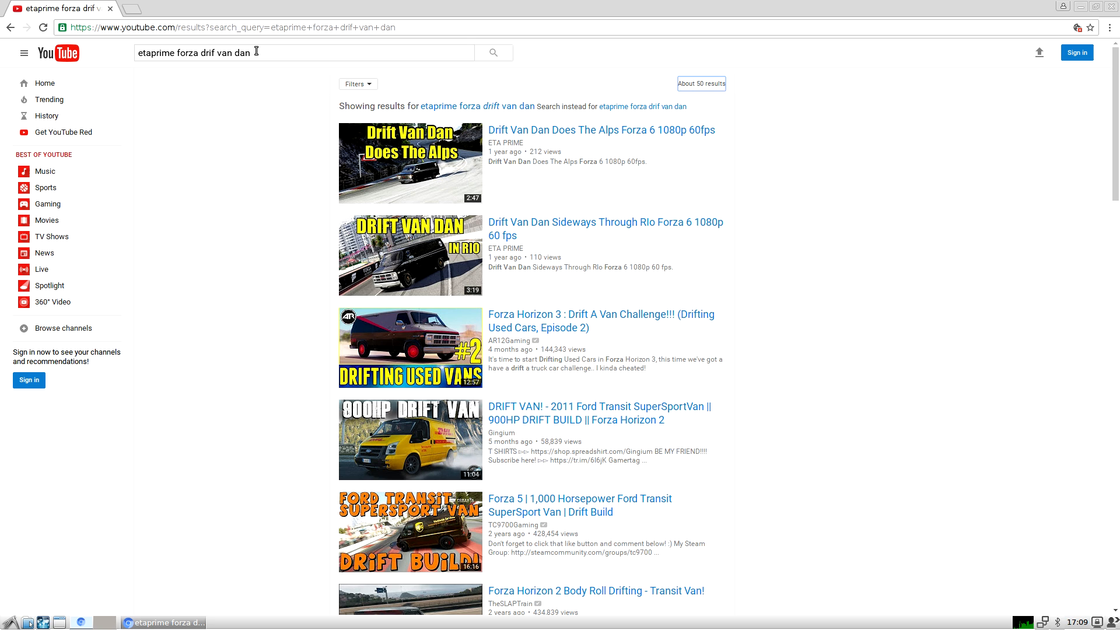
{"action": "mouse_move", "coordinate": [562, 214]}
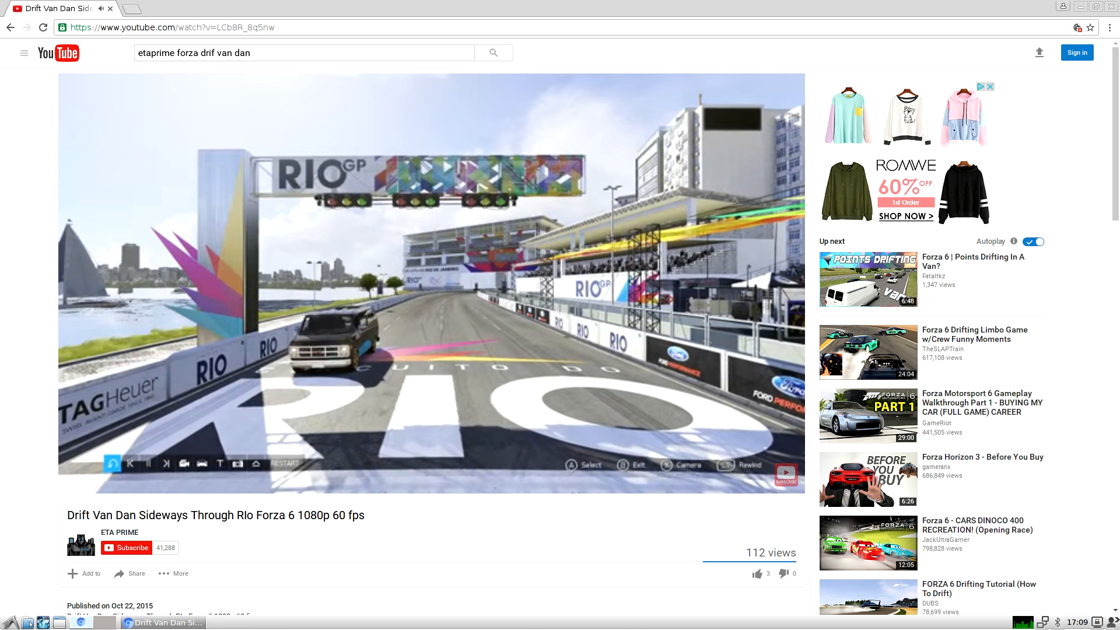
{"action": "mouse_move", "coordinate": [758, 429]}
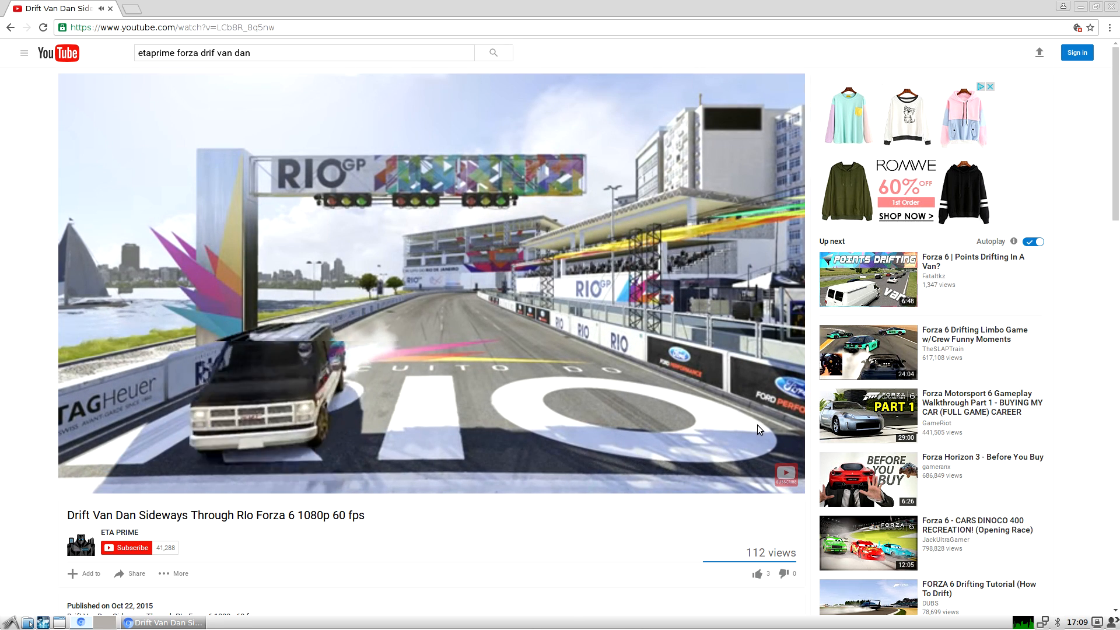
Play the Drift Van Dan drift video, then seek it ahead to 2:04 of 3:18.
{"action": "left_click", "coordinate": [744, 484]}
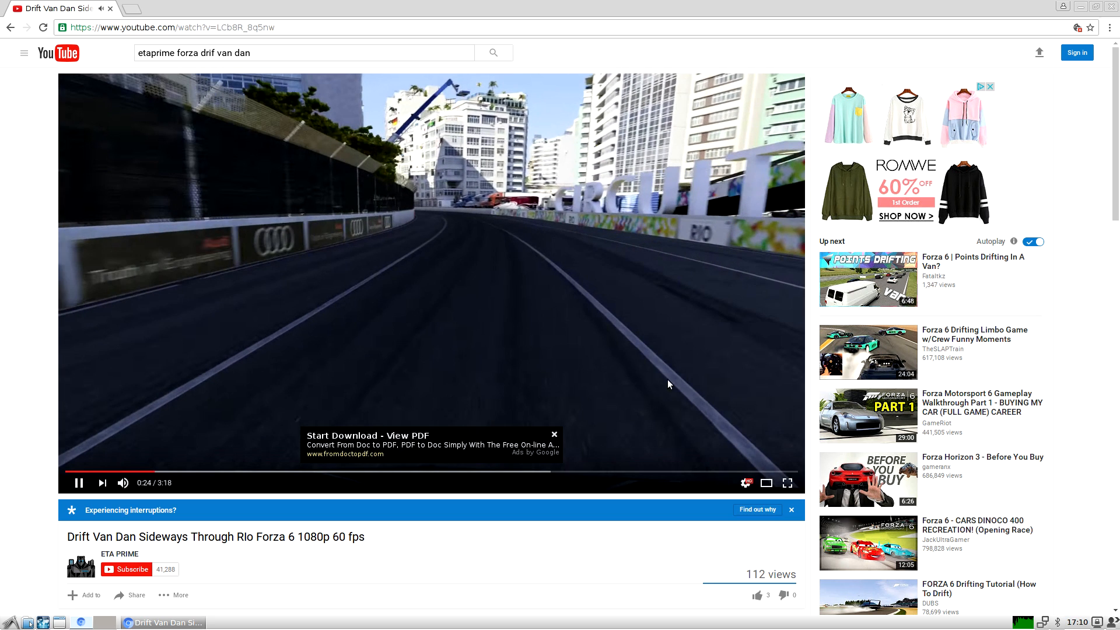
{"action": "left_click", "coordinate": [743, 483]}
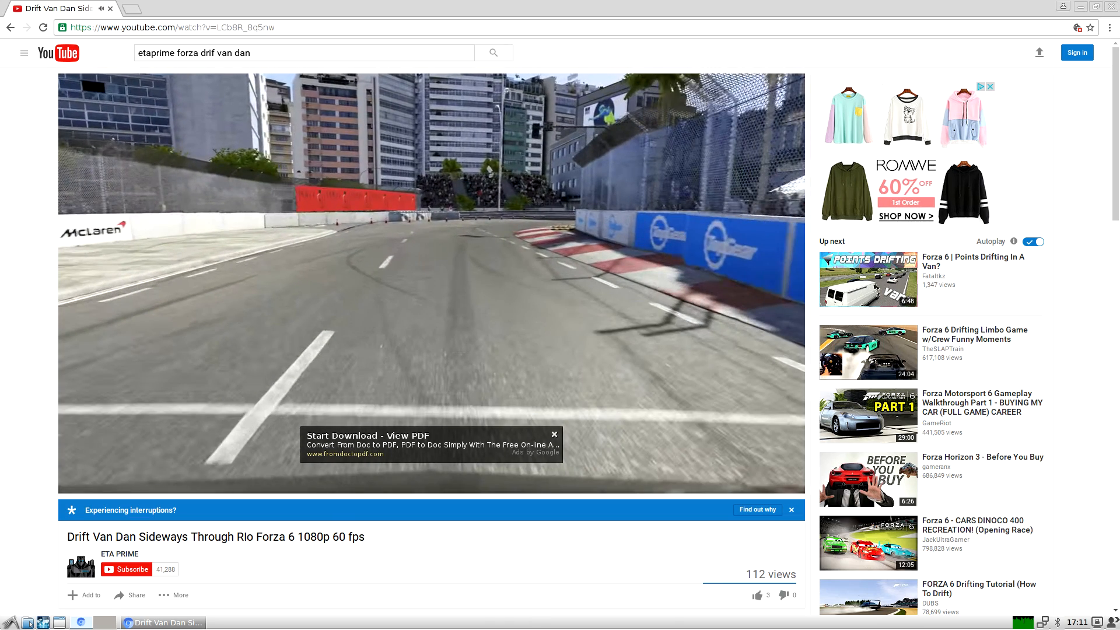
{"action": "mouse_move", "coordinate": [548, 556]}
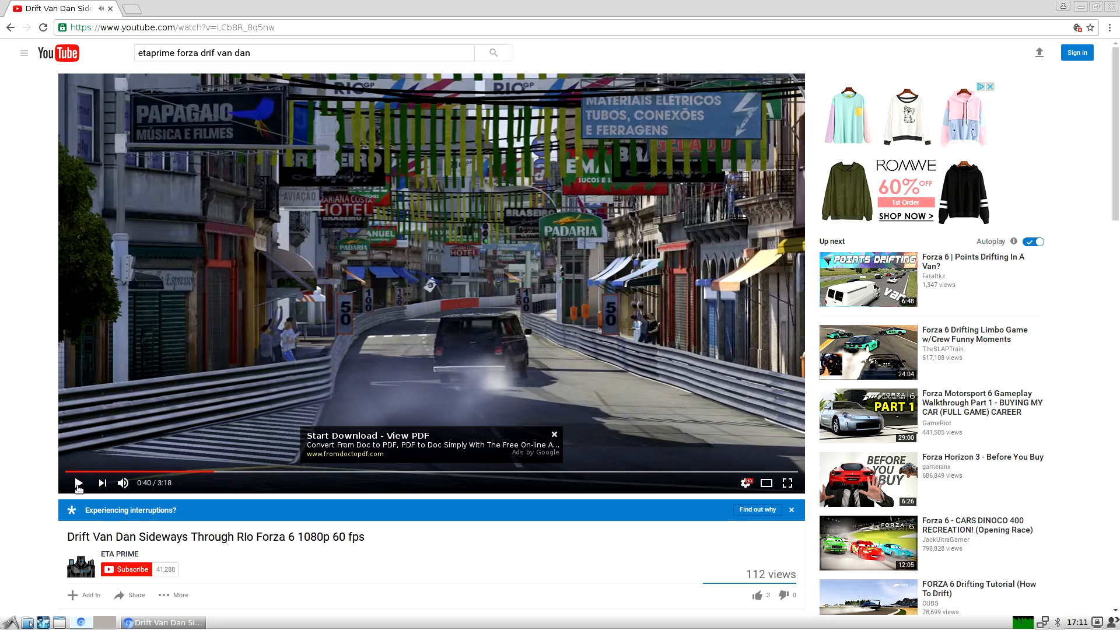
{"action": "mouse_move", "coordinate": [790, 472]}
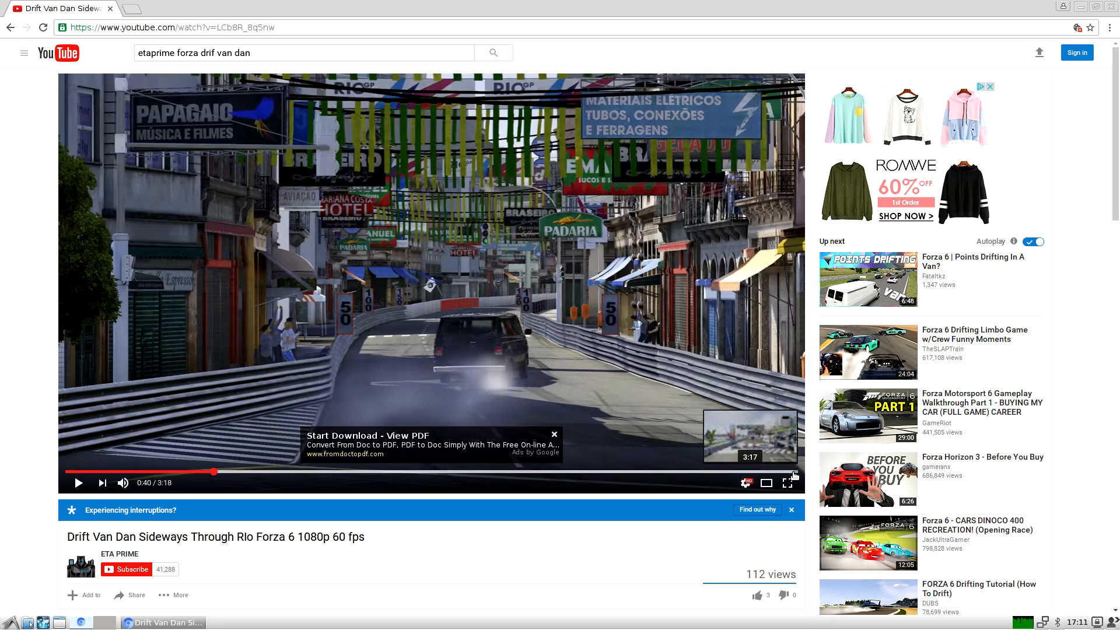
{"action": "mouse_move", "coordinate": [524, 474]}
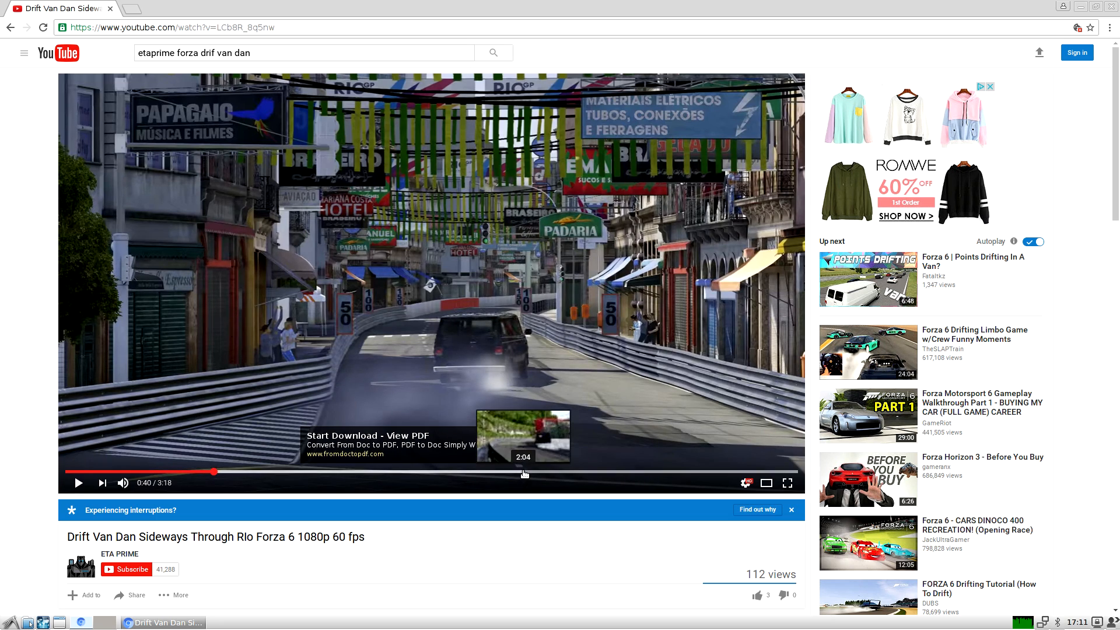
{"action": "left_click", "coordinate": [524, 471]}
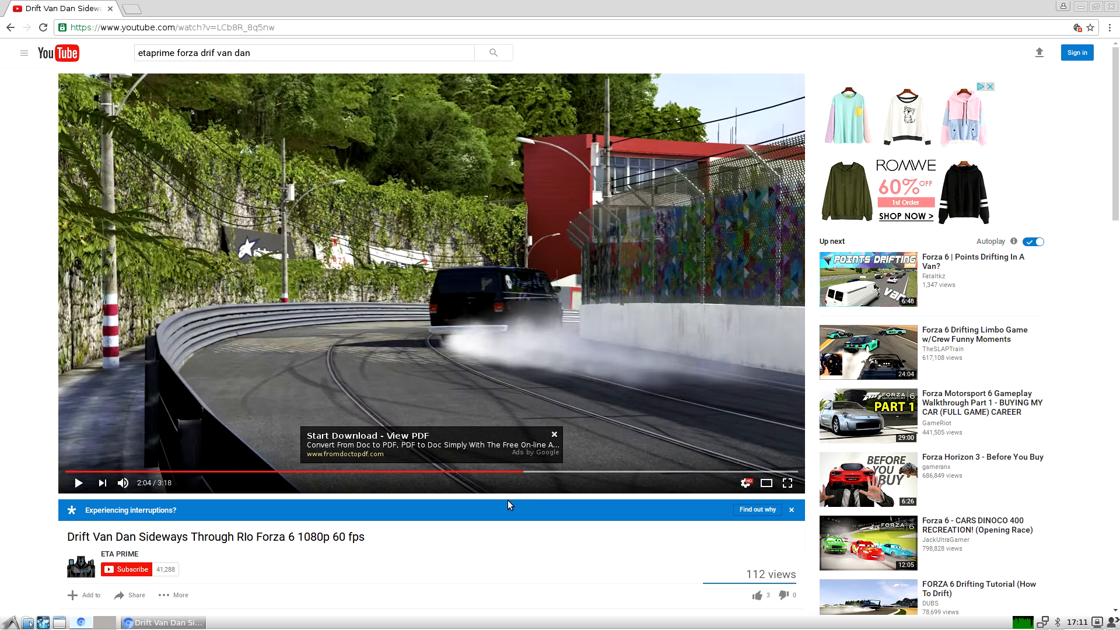
{"action": "mouse_move", "coordinate": [556, 428]}
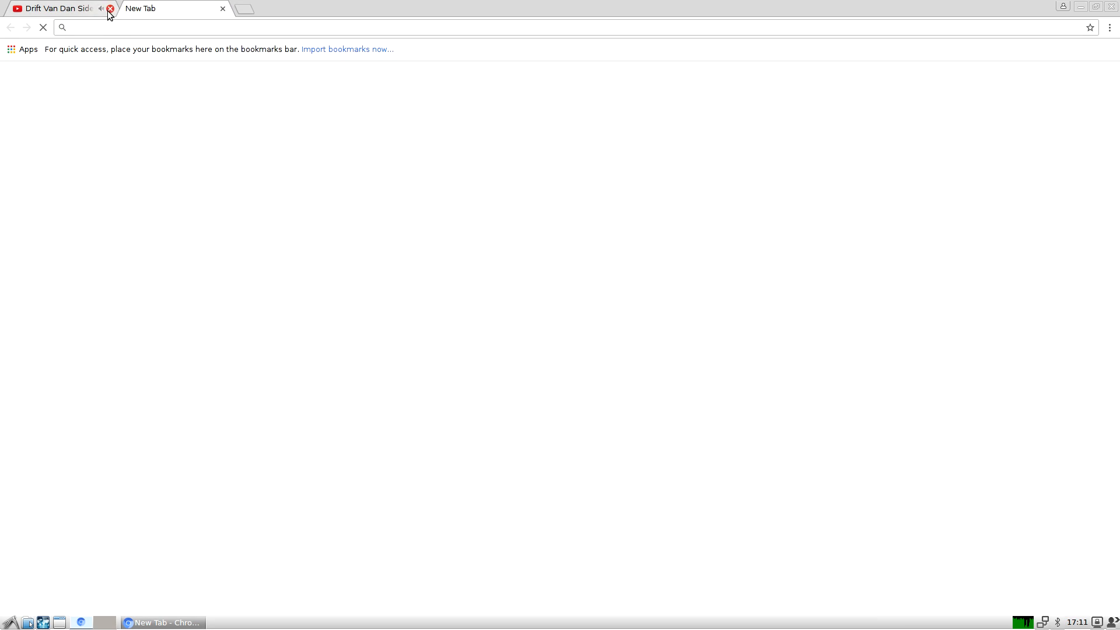
Close the YouTube tab and search Google for sunspider.
{"action": "left_click", "coordinate": [109, 8]}
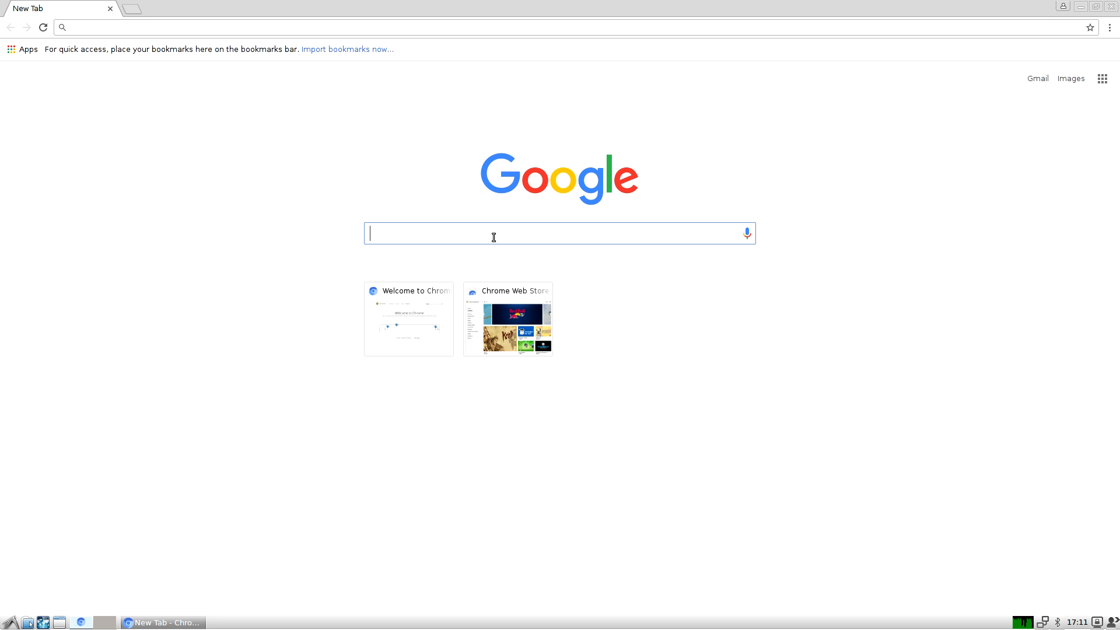
{"action": "type", "text": "sunspi"}
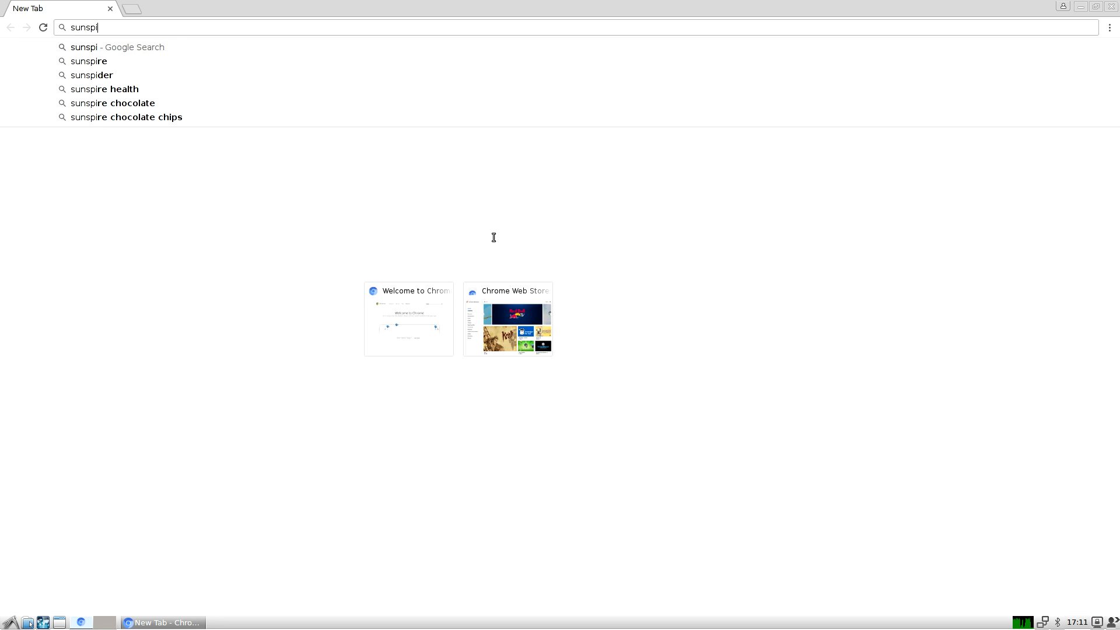
{"action": "type", "text": "der"}
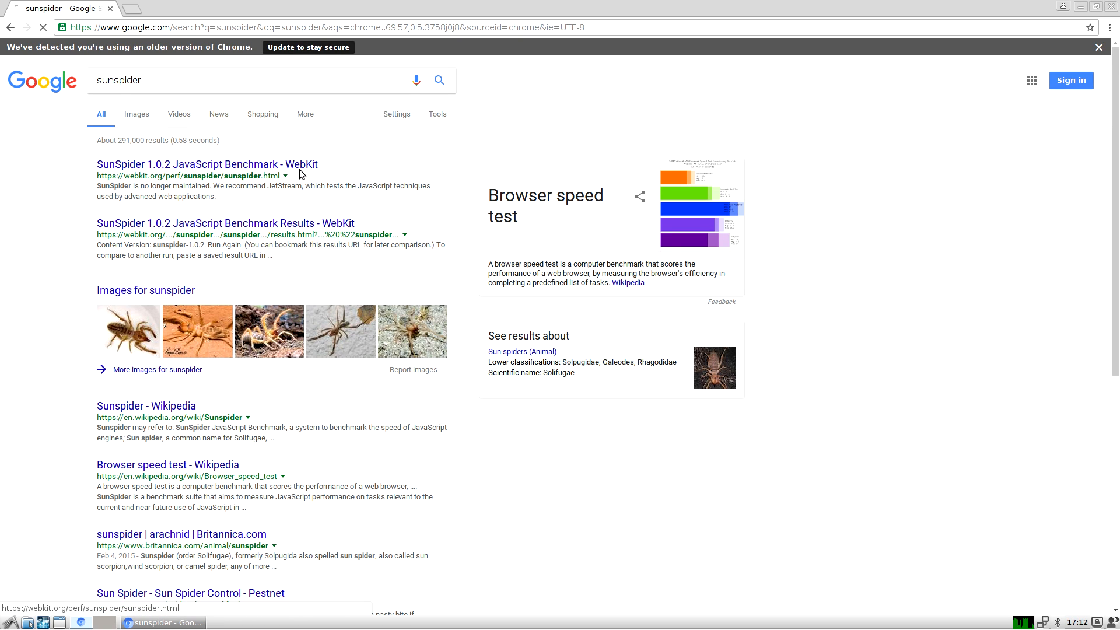
Go to the WebKit SunSpider 1.0.2 page and start the benchmark run.
{"action": "left_click", "coordinate": [207, 165]}
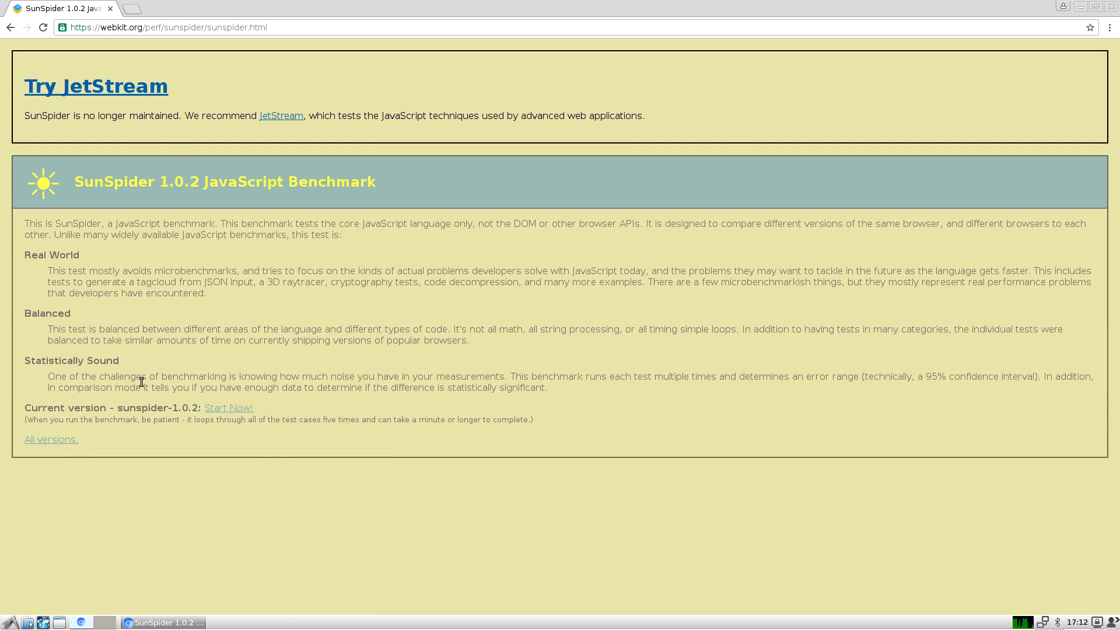
{"action": "left_click", "coordinate": [229, 407]}
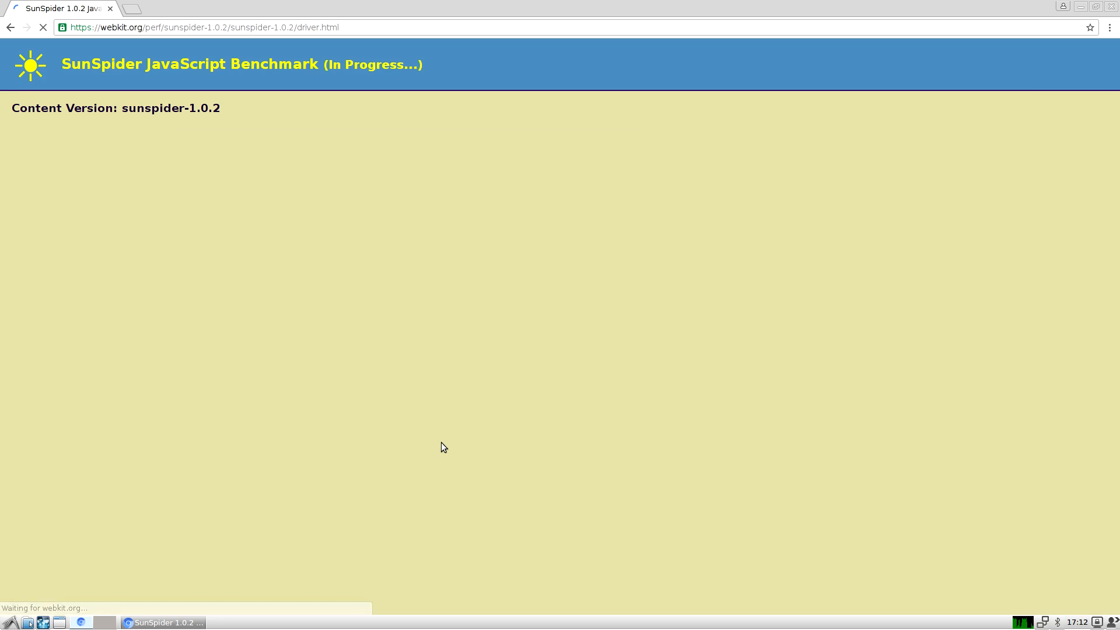